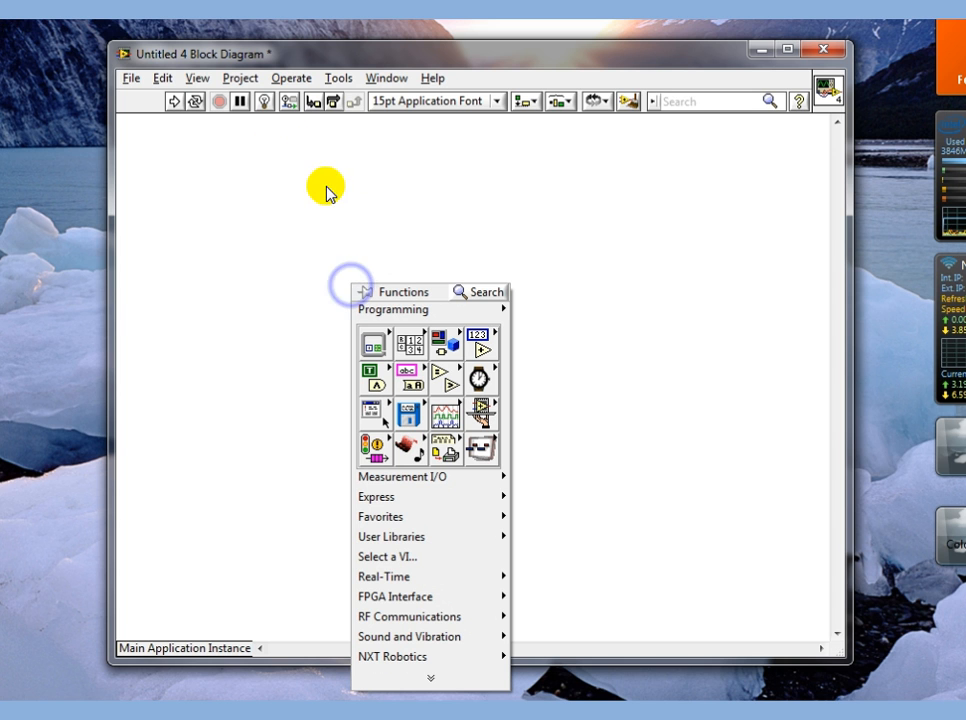
{"action": "mouse_move", "coordinate": [372, 344]}
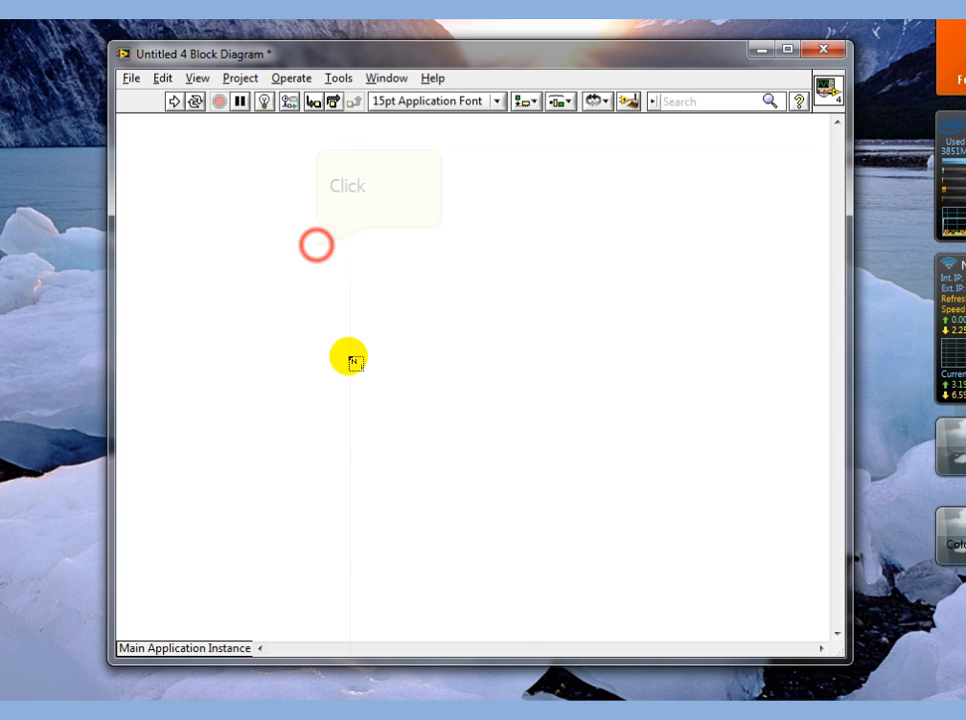
- Add a shift register to the new For Loop from its border menu
{"action": "right_click", "coordinate": [316, 248]}
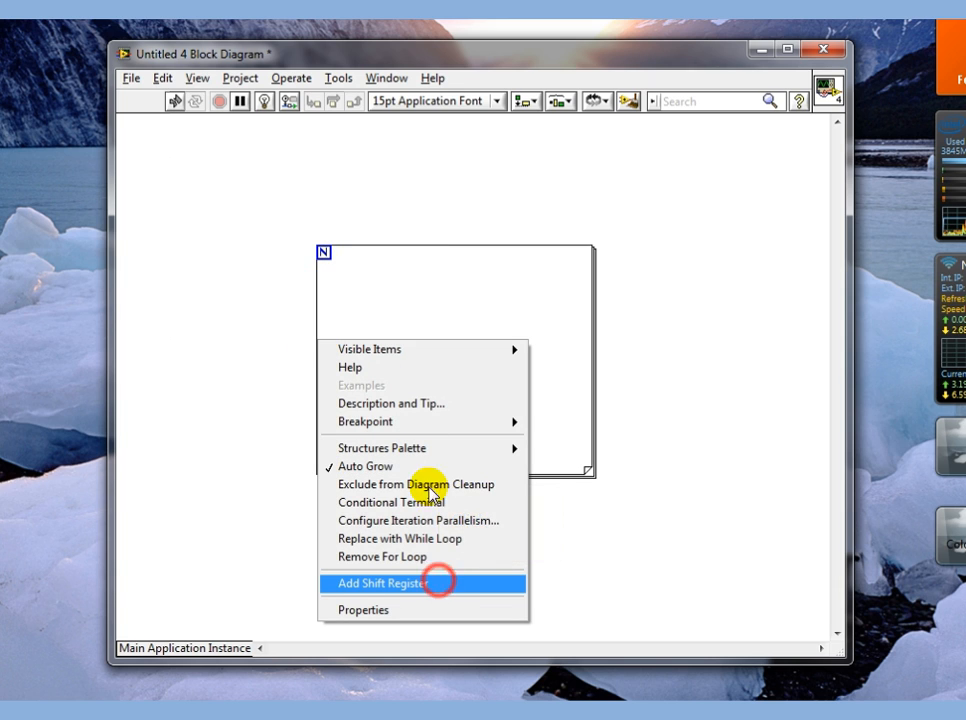
{"action": "left_click", "coordinate": [382, 584]}
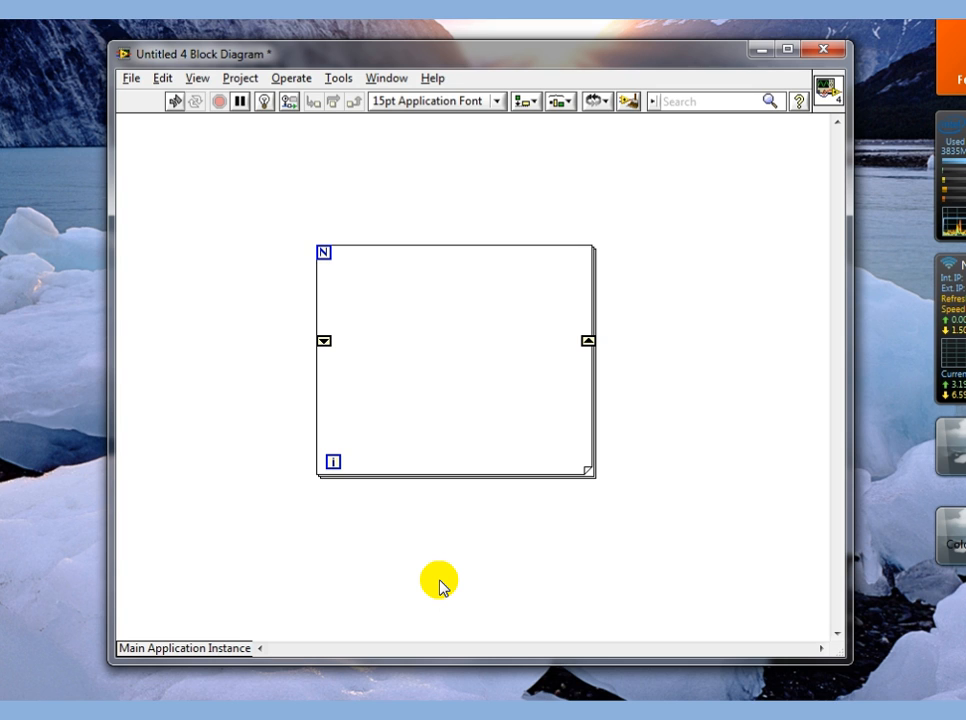
- Give the loop count N a constant of 5 and bring in an Increment for the shift register
{"action": "right_click", "coordinate": [324, 252]}
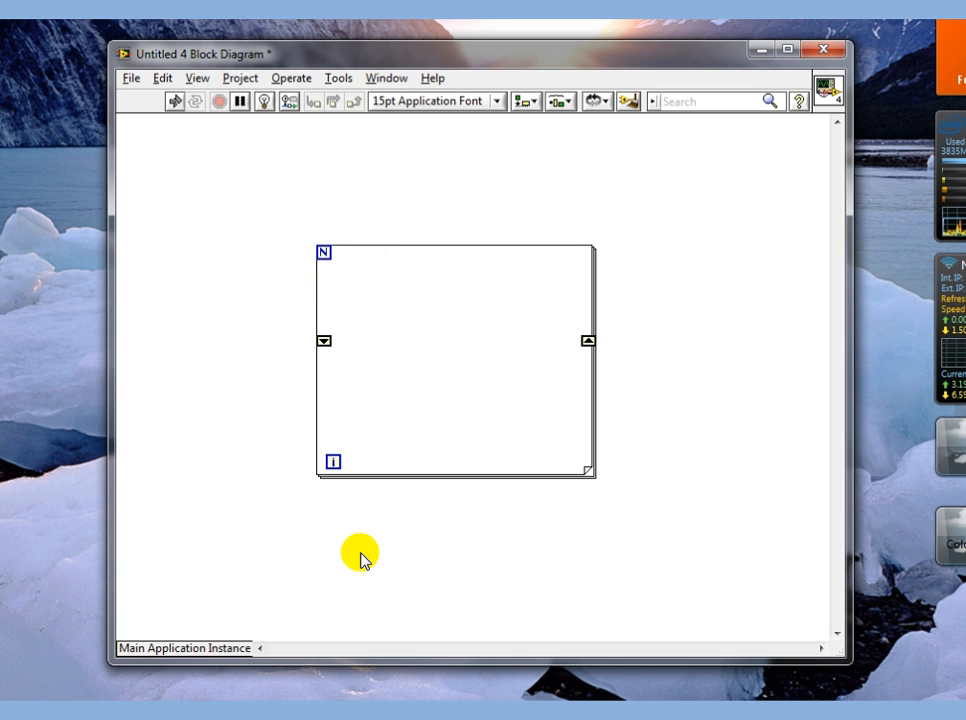
{"action": "right_click", "coordinate": [324, 252]}
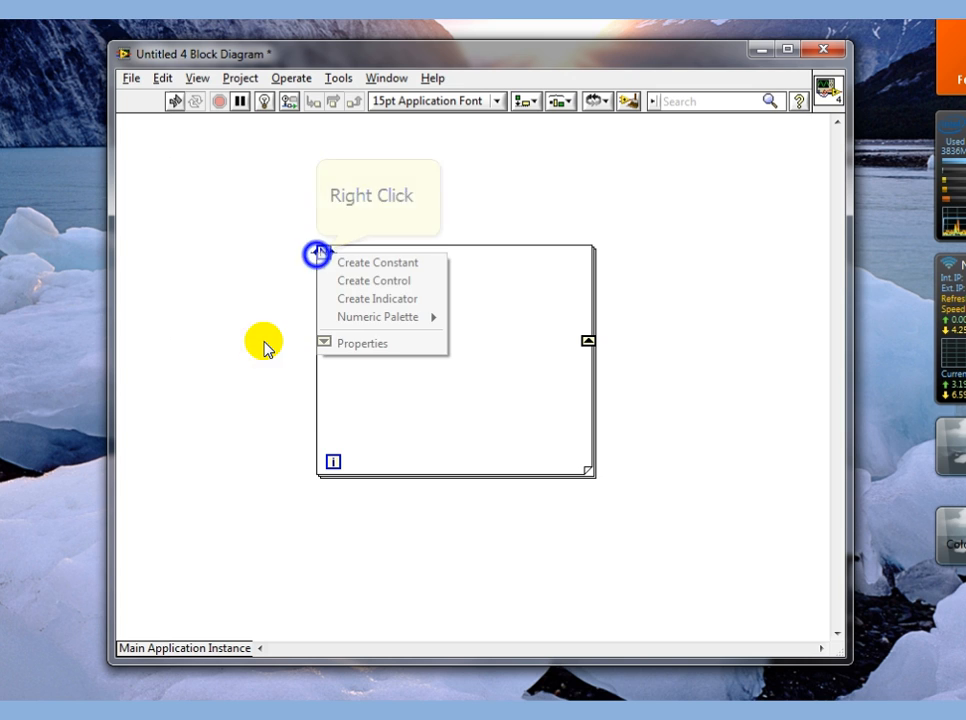
{"action": "mouse_move", "coordinate": [378, 262]}
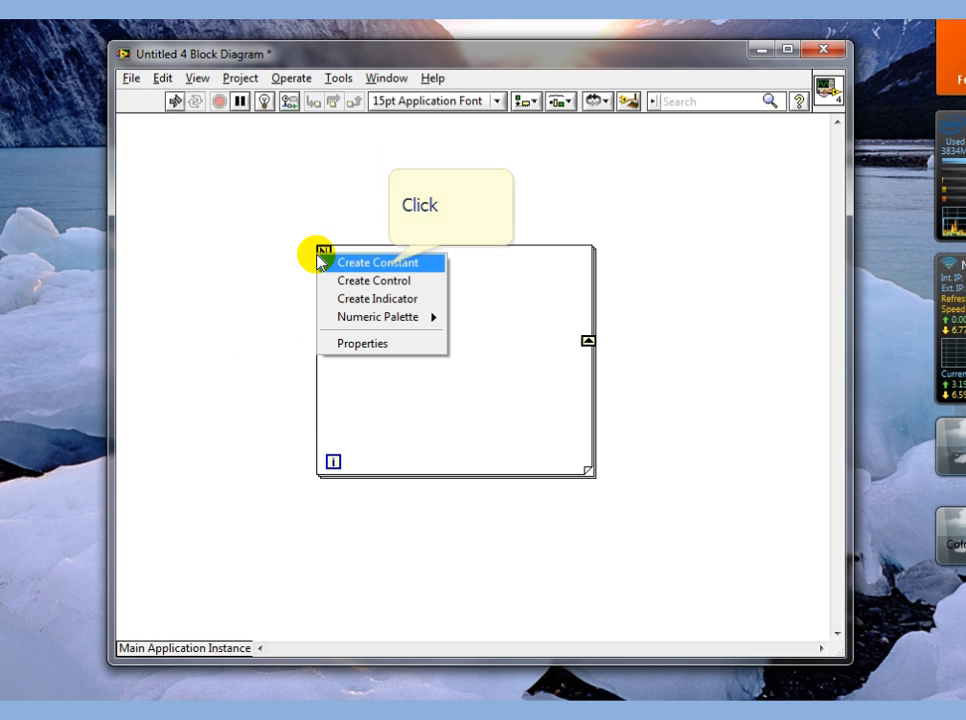
{"action": "left_click", "coordinate": [376, 262]}
{"action": "type", "text": "5"}
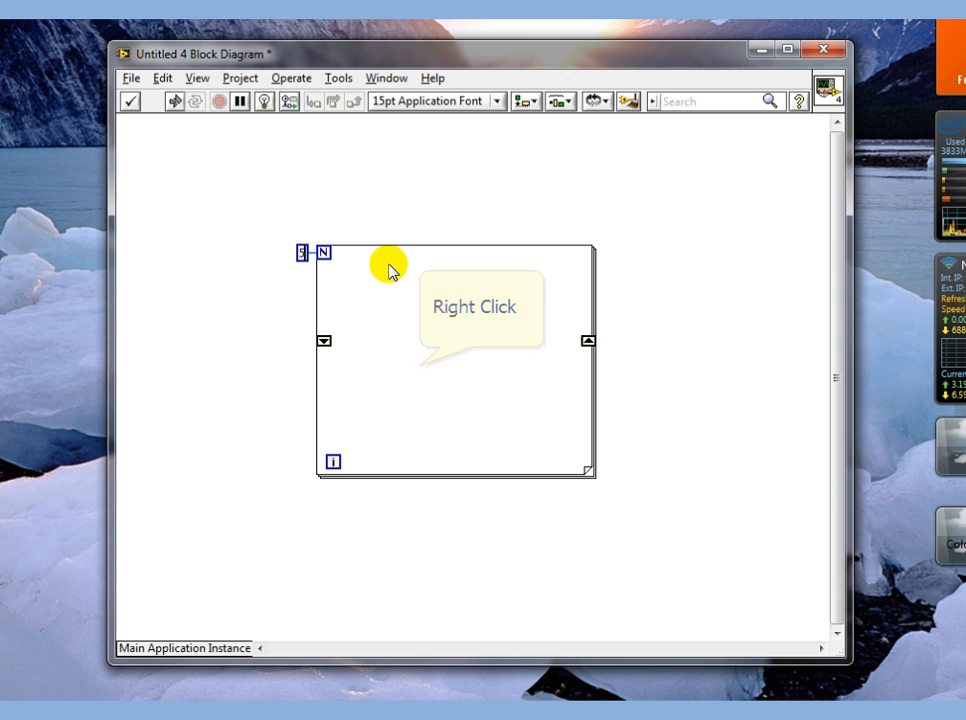
{"action": "right_click", "coordinate": [388, 270]}
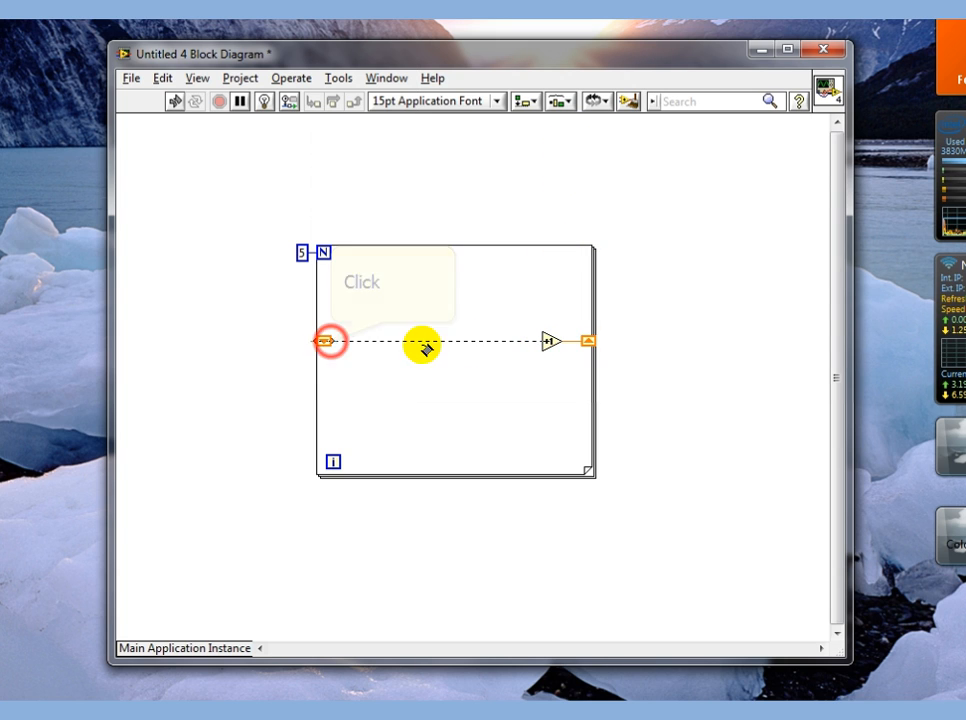
- Create a Numeric indicator on the right shift register's output
{"action": "right_click", "coordinate": [332, 340]}
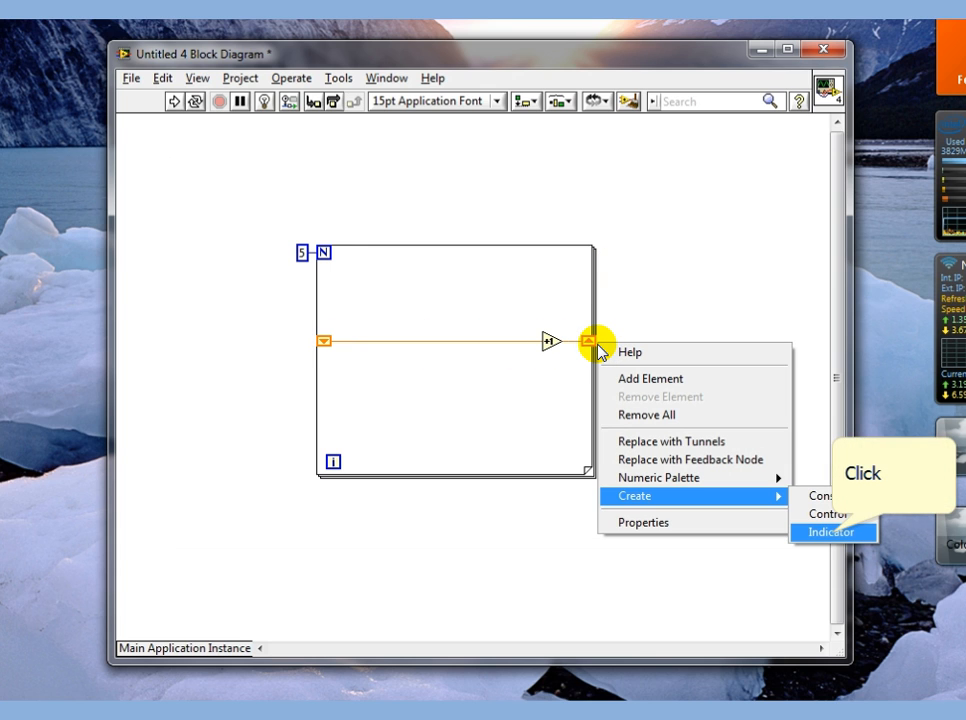
{"action": "left_click", "coordinate": [832, 532]}
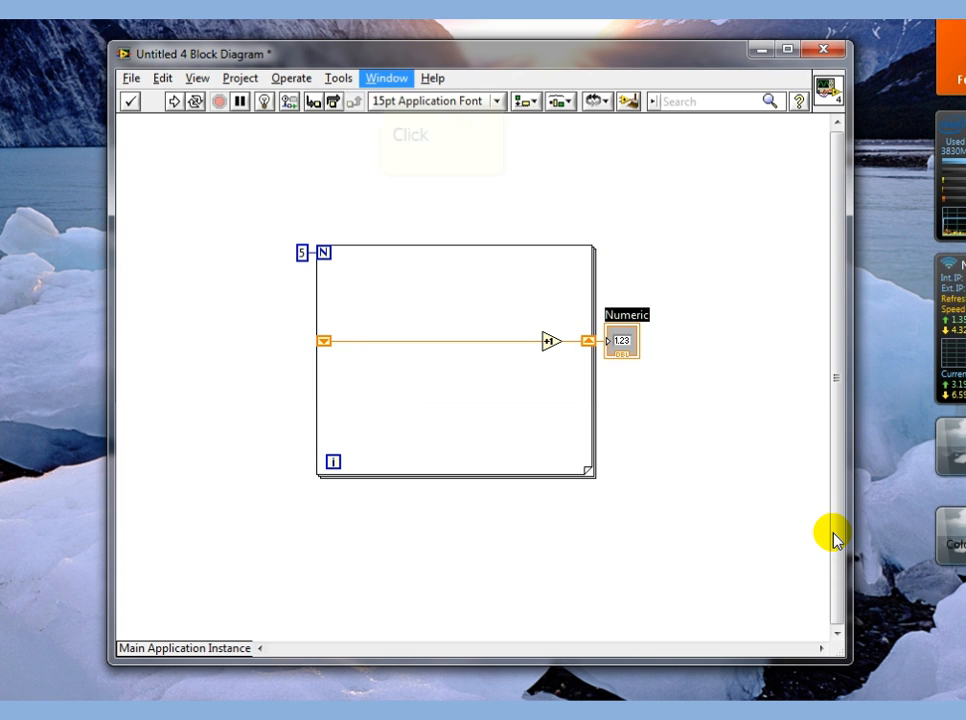
{"action": "mouse_move", "coordinate": [618, 486]}
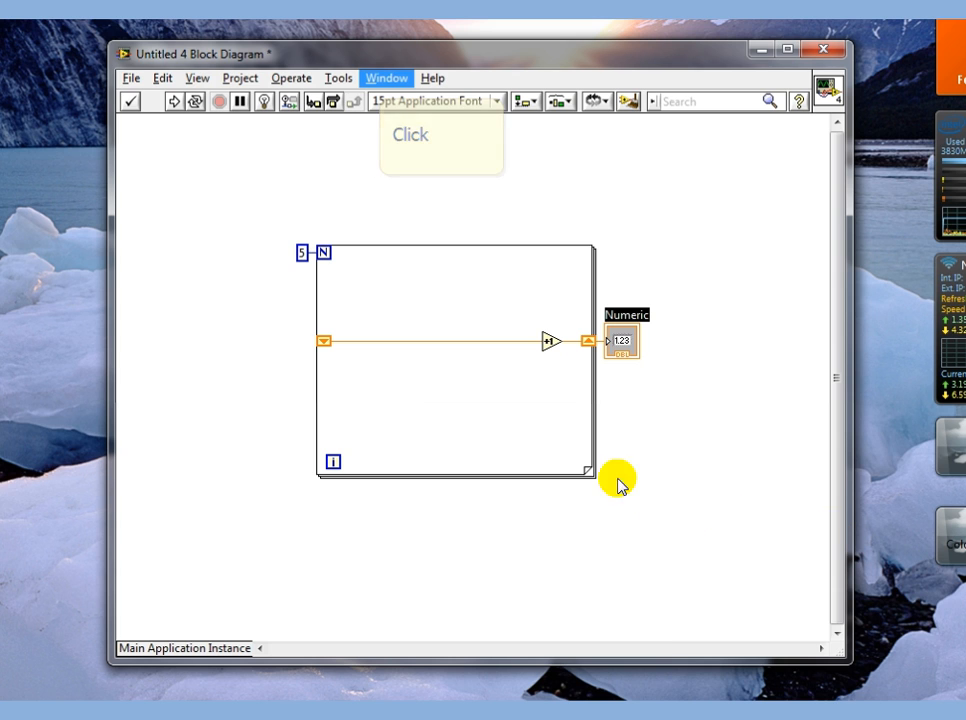
- Run the VI from the front panel so Numeric reads 10, then return to the left shift register
{"action": "left_click", "coordinate": [384, 78]}
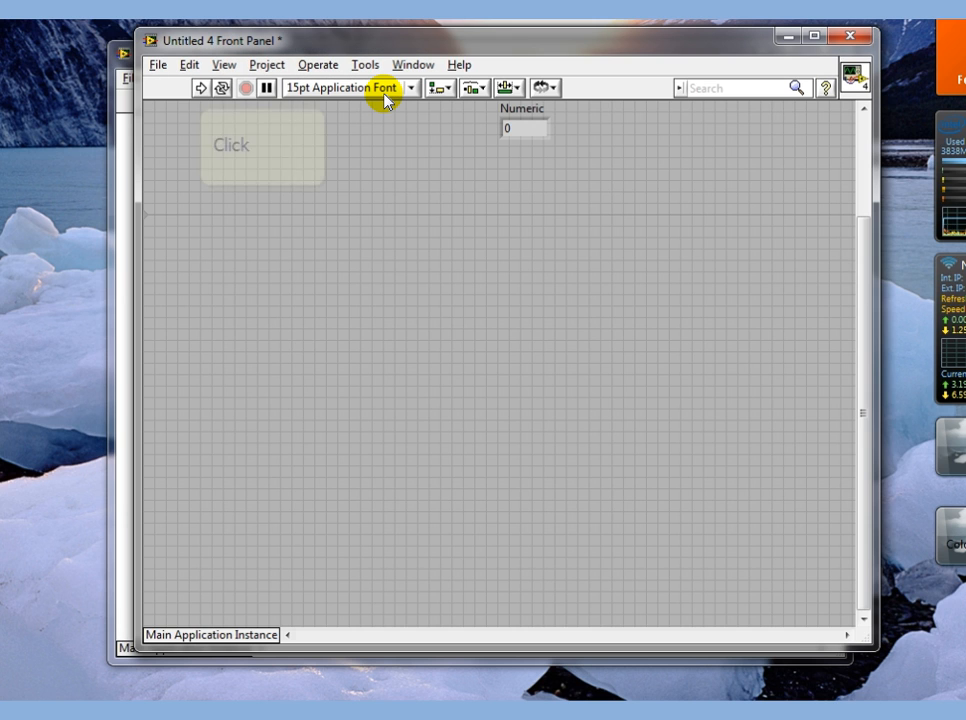
{"action": "left_click", "coordinate": [262, 148]}
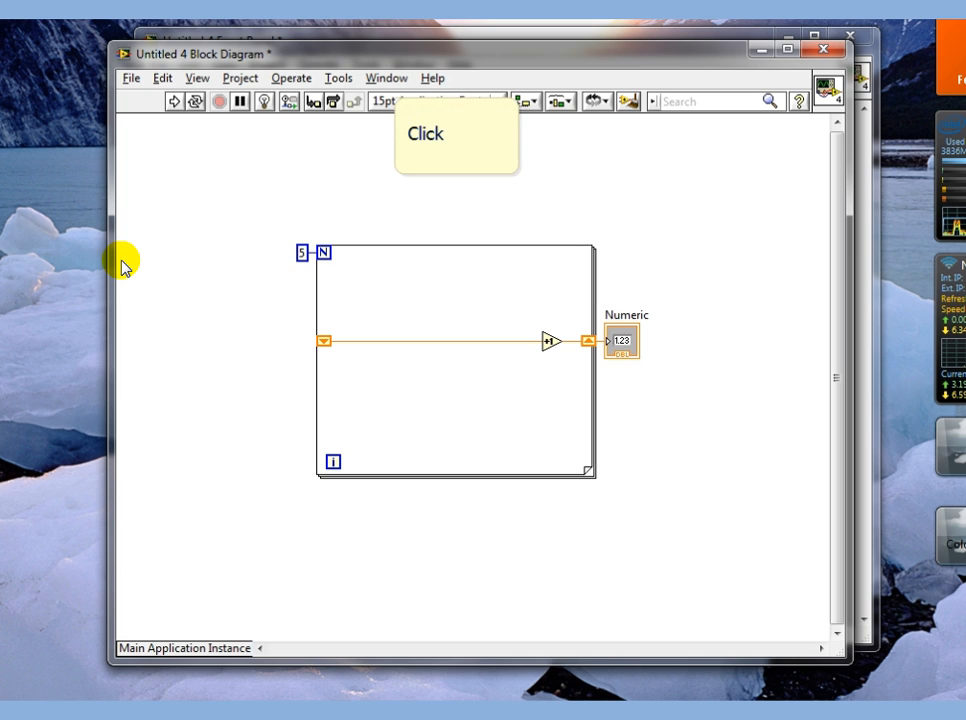
{"action": "mouse_move", "coordinate": [330, 204]}
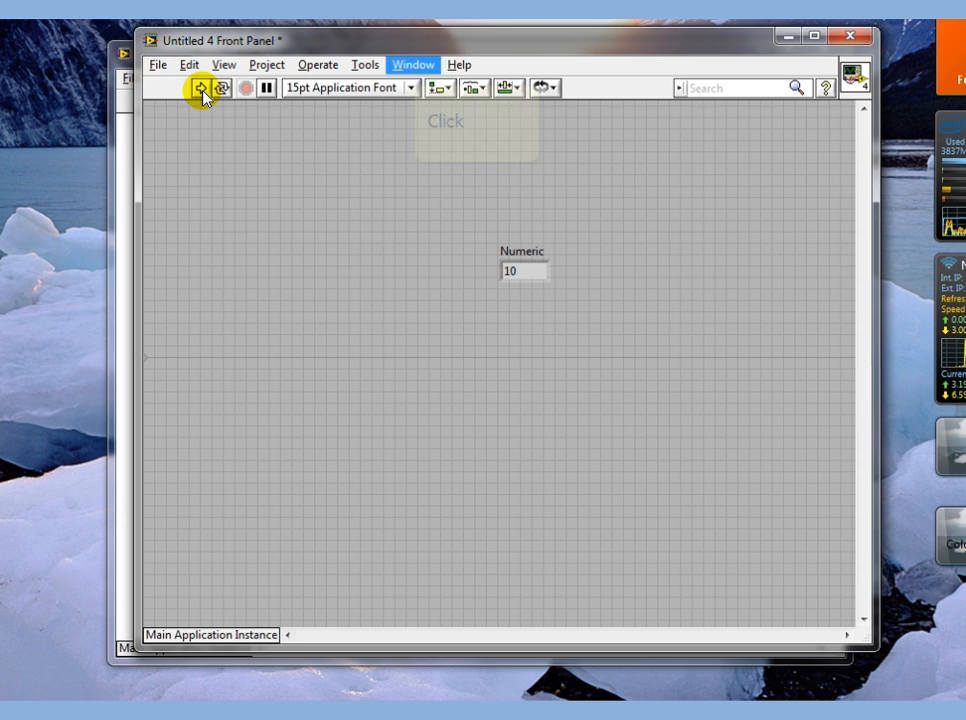
{"action": "right_click", "coordinate": [324, 344]}
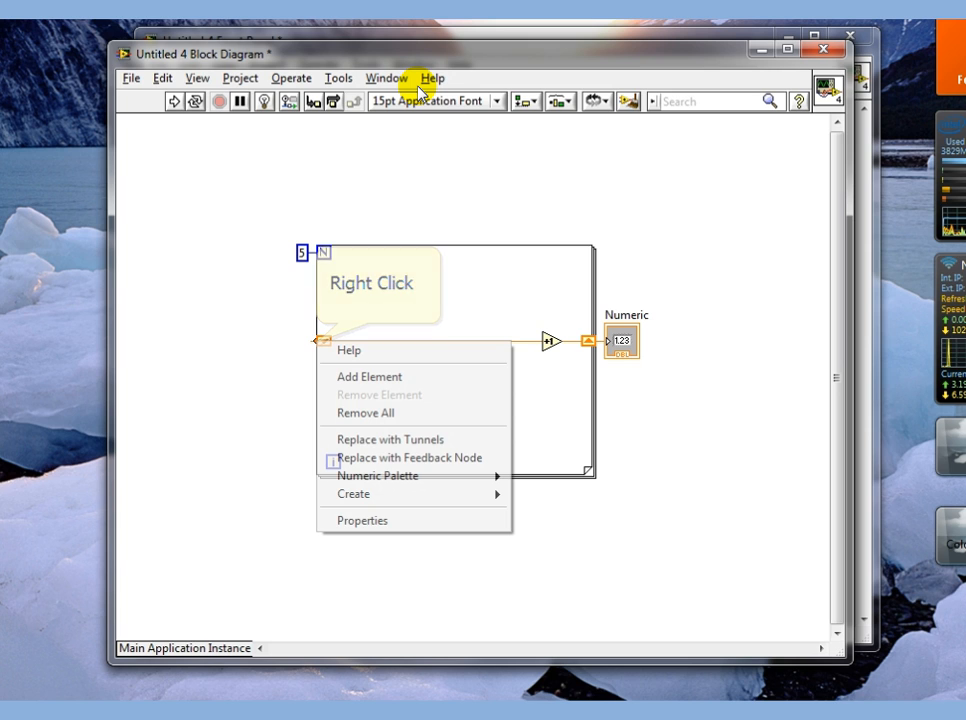
- Initialize the left shift register with a 0 constant and run the VI so Numeric shows 5
{"action": "left_click", "coordinate": [354, 492]}
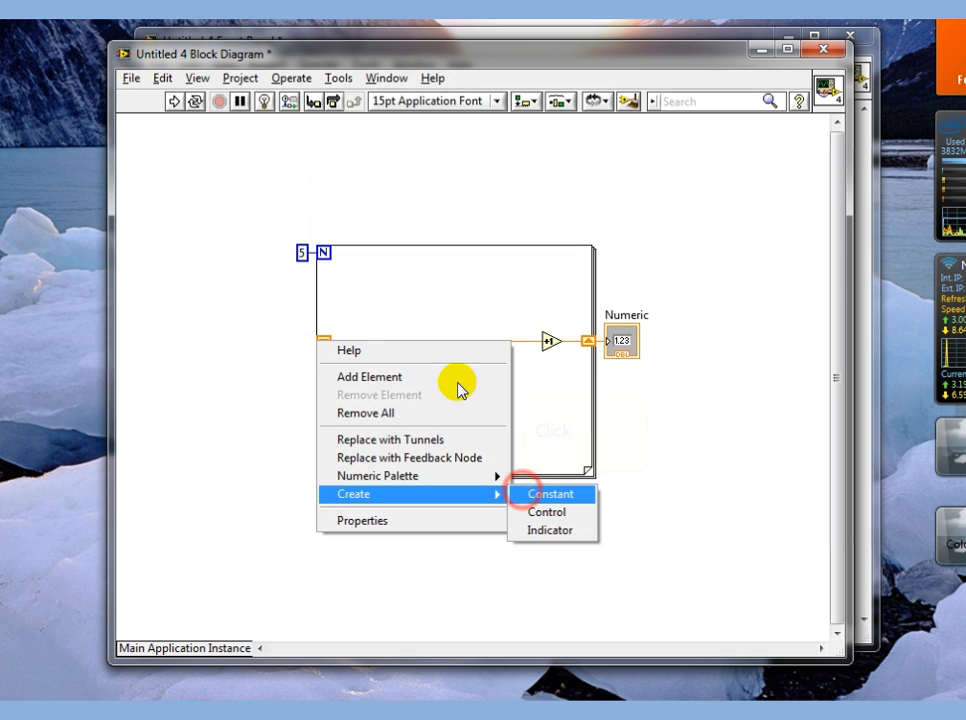
{"action": "left_click", "coordinate": [552, 494]}
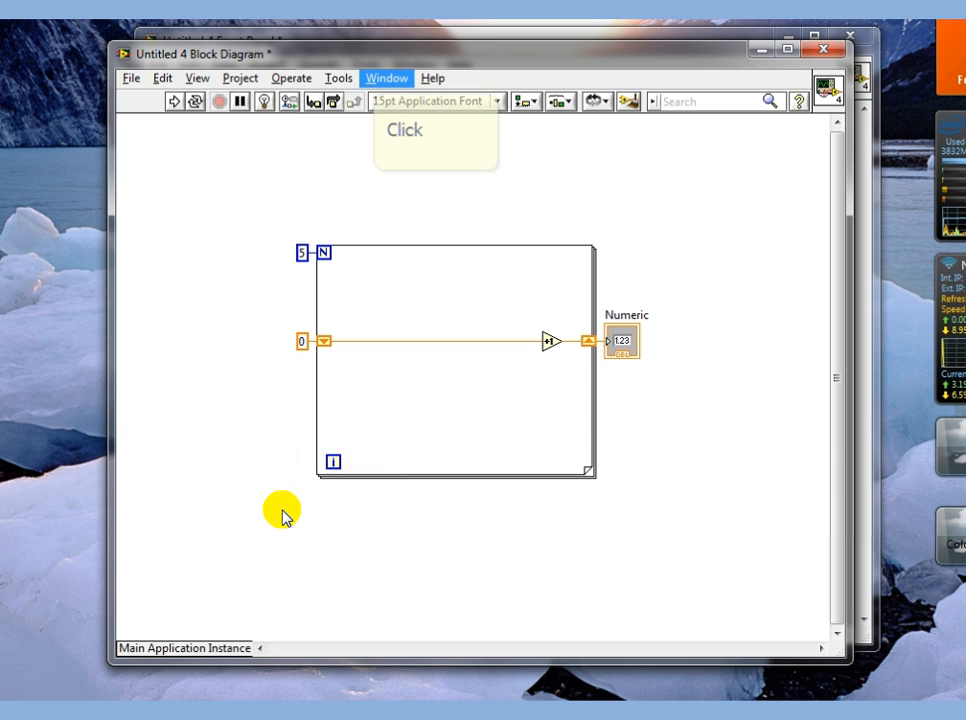
{"action": "left_click", "coordinate": [384, 78]}
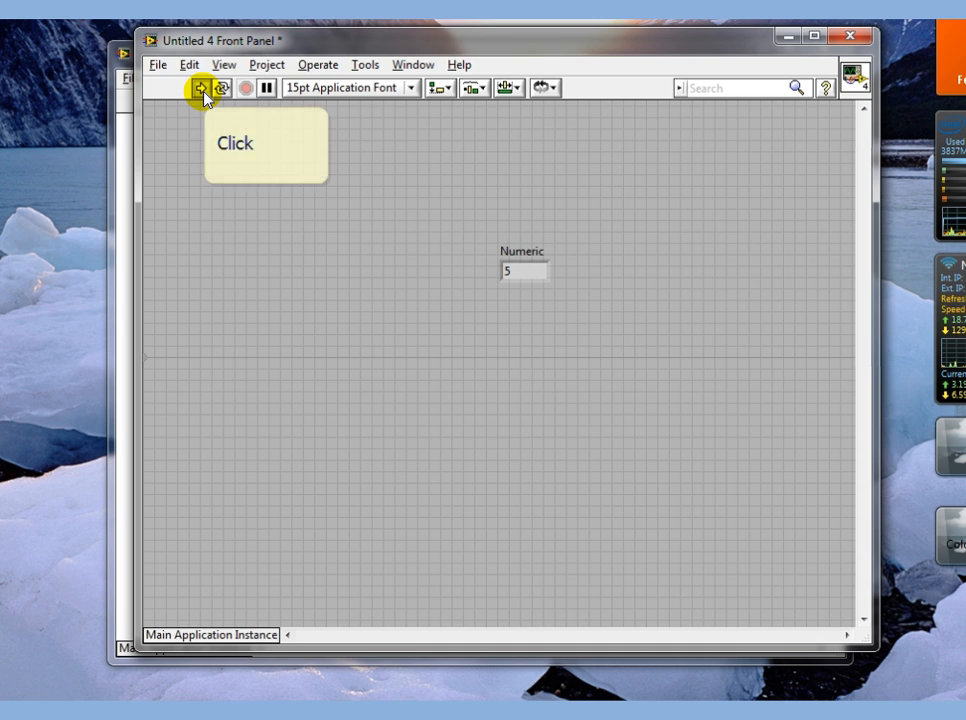
{"action": "left_click", "coordinate": [200, 88]}
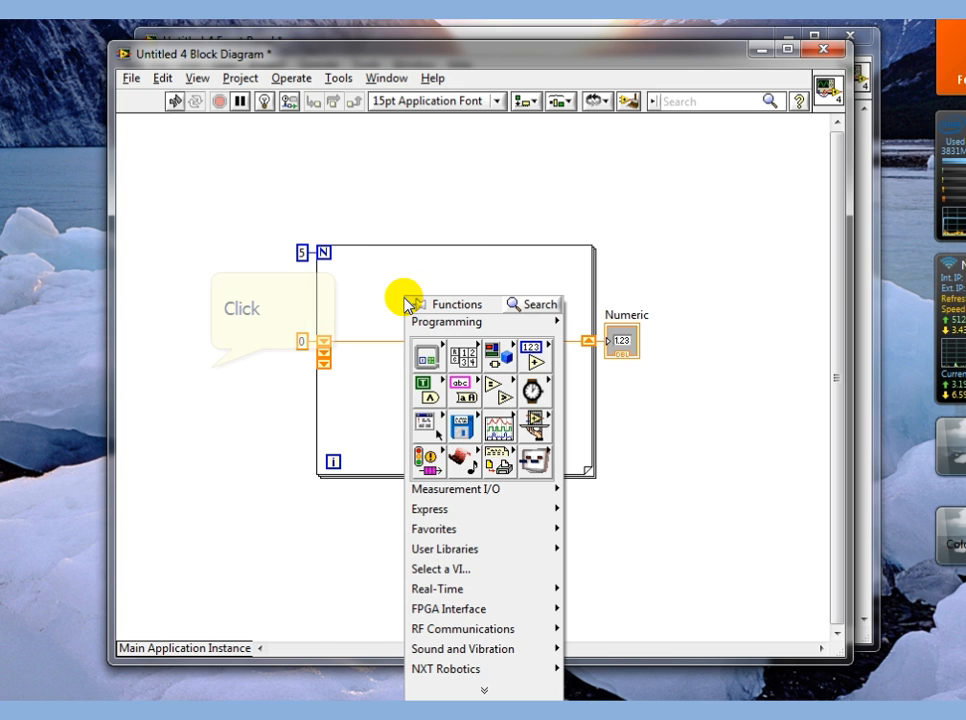
- Create indicators from the first two left shift register elements
{"action": "left_click", "coordinate": [210, 368]}
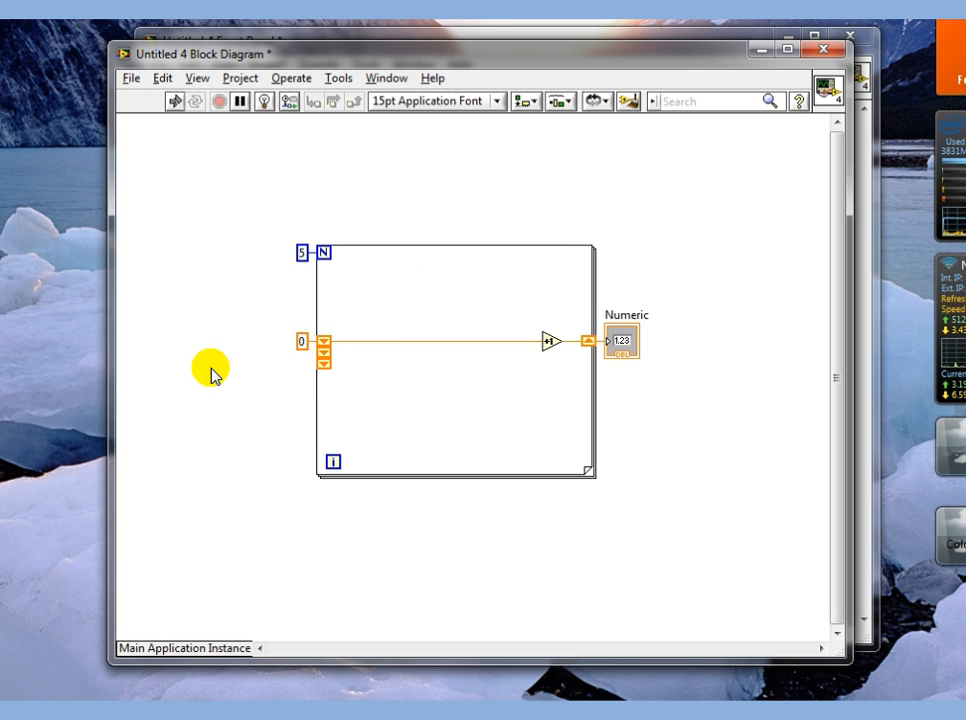
{"action": "right_click", "coordinate": [324, 340]}
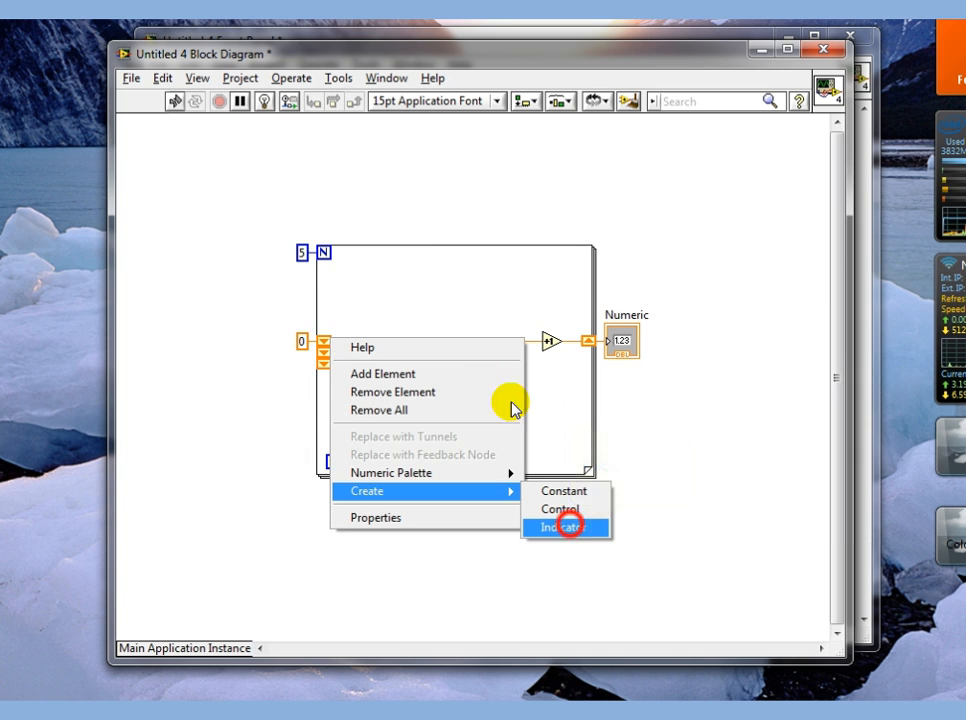
{"action": "left_click", "coordinate": [562, 528]}
{"action": "type", "text": "top"}
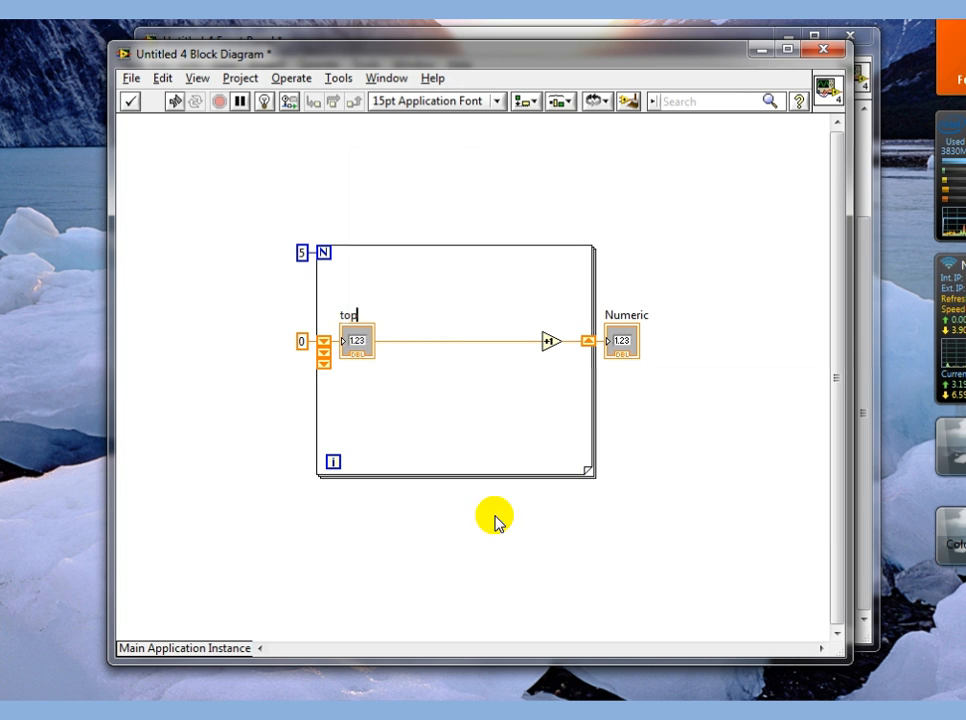
{"action": "right_click", "coordinate": [332, 356]}
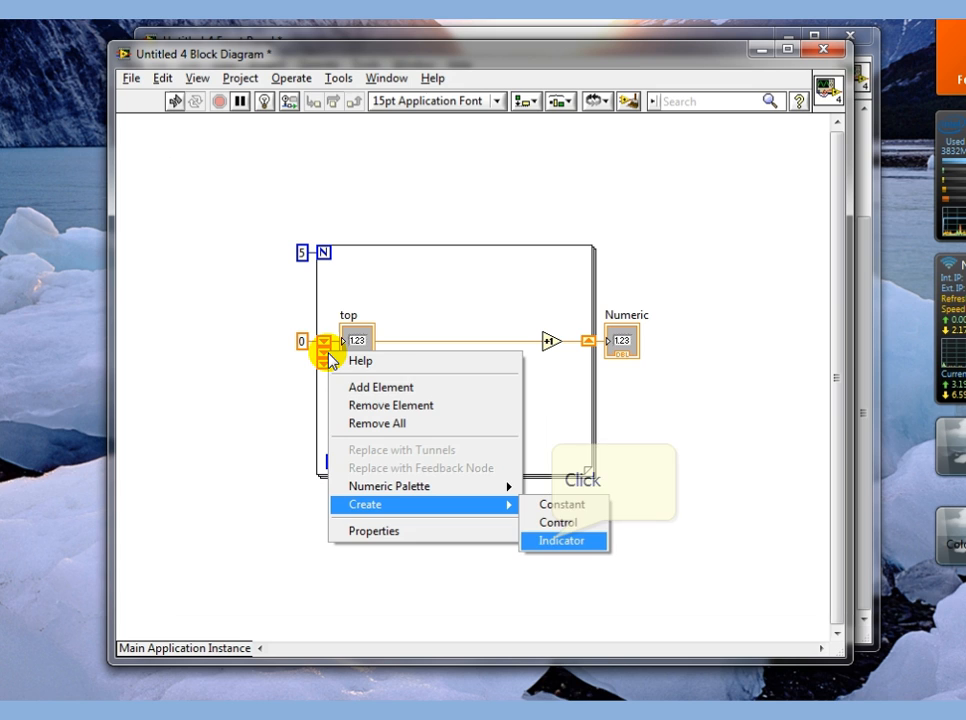
{"action": "left_click", "coordinate": [562, 540]}
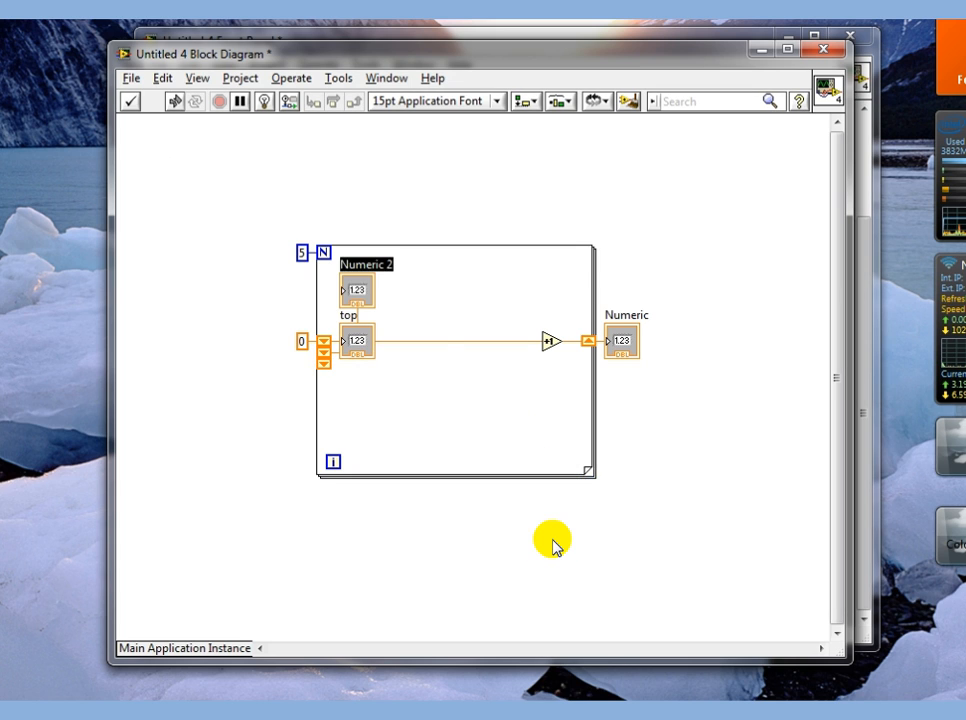
- Create the third element's indicator and spread top, Middle and Bottom apart inside the loop
{"action": "right_click", "coordinate": [360, 290]}
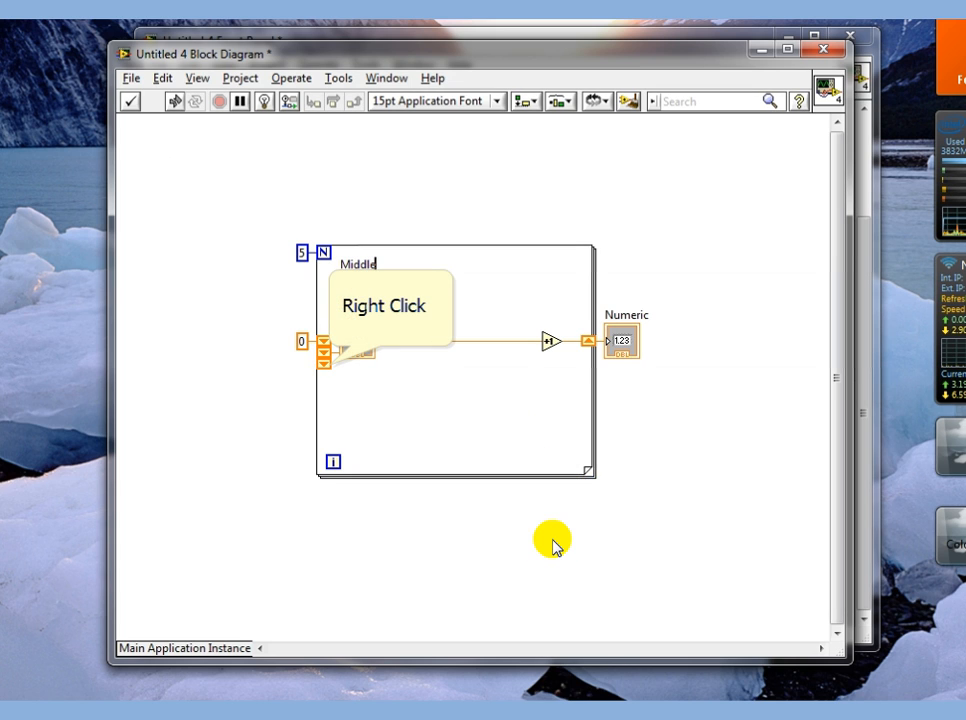
{"action": "right_click", "coordinate": [332, 362]}
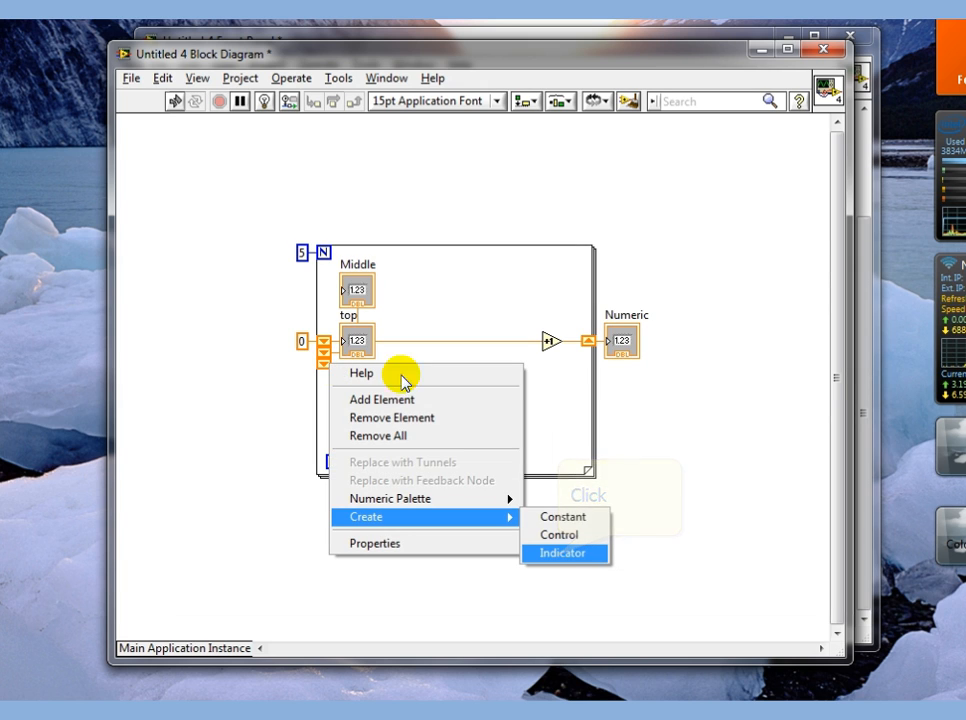
{"action": "left_click", "coordinate": [564, 552]}
{"action": "type", "text": "Bottom"}
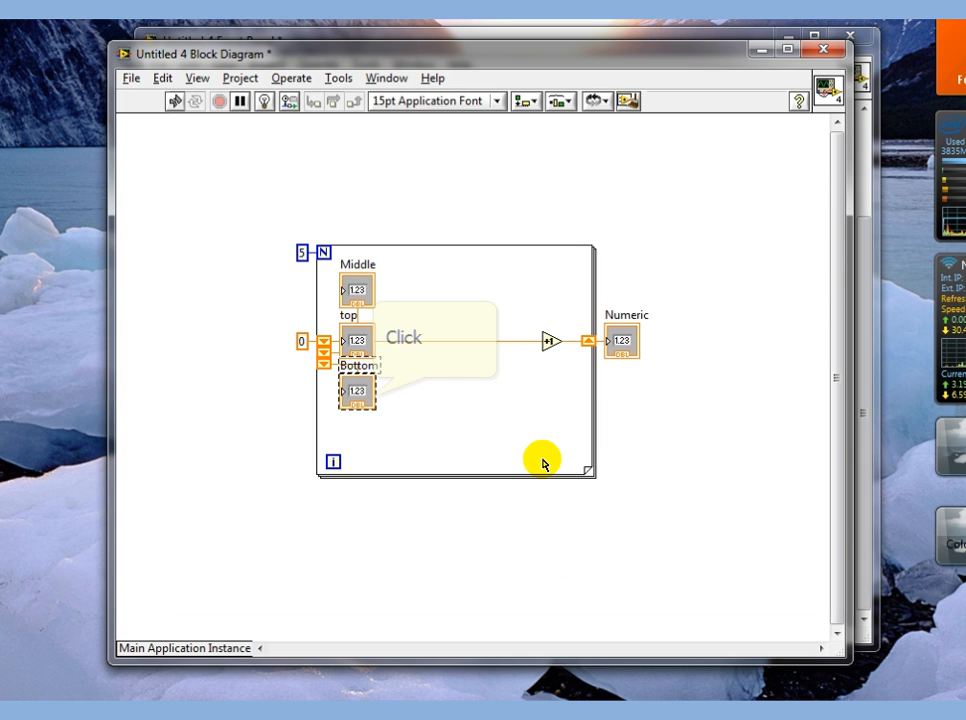
{"action": "left_click_drag", "start_coordinate": [356, 390], "coordinate": [456, 424]}
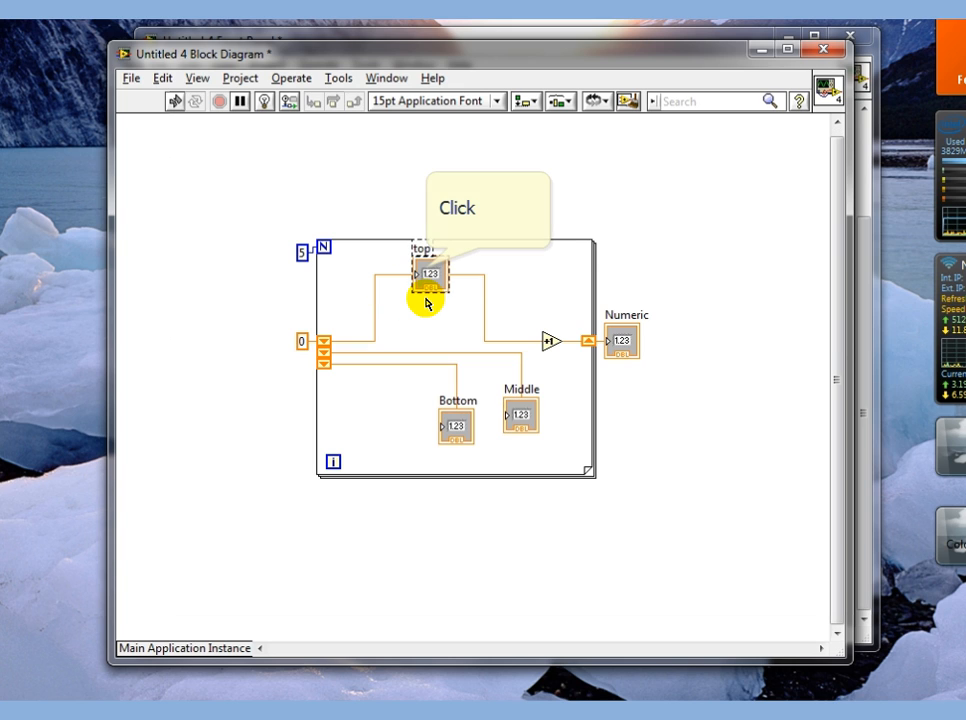
- Review and dismiss the partially initialized shift register error from the broken Run arrow
{"action": "left_click", "coordinate": [426, 278]}
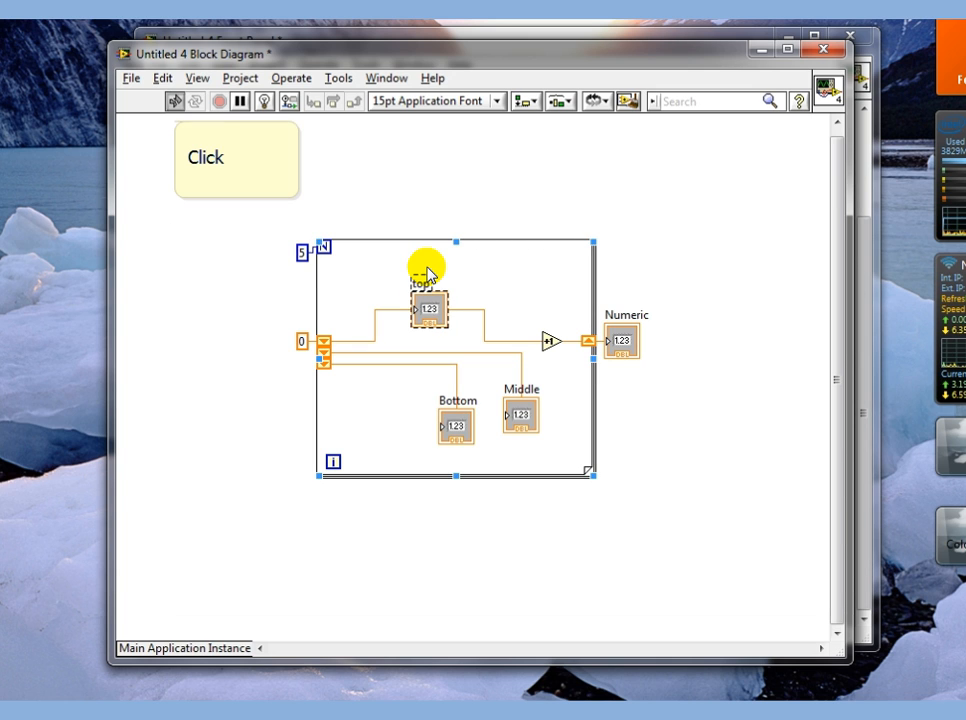
{"action": "left_click", "coordinate": [176, 100]}
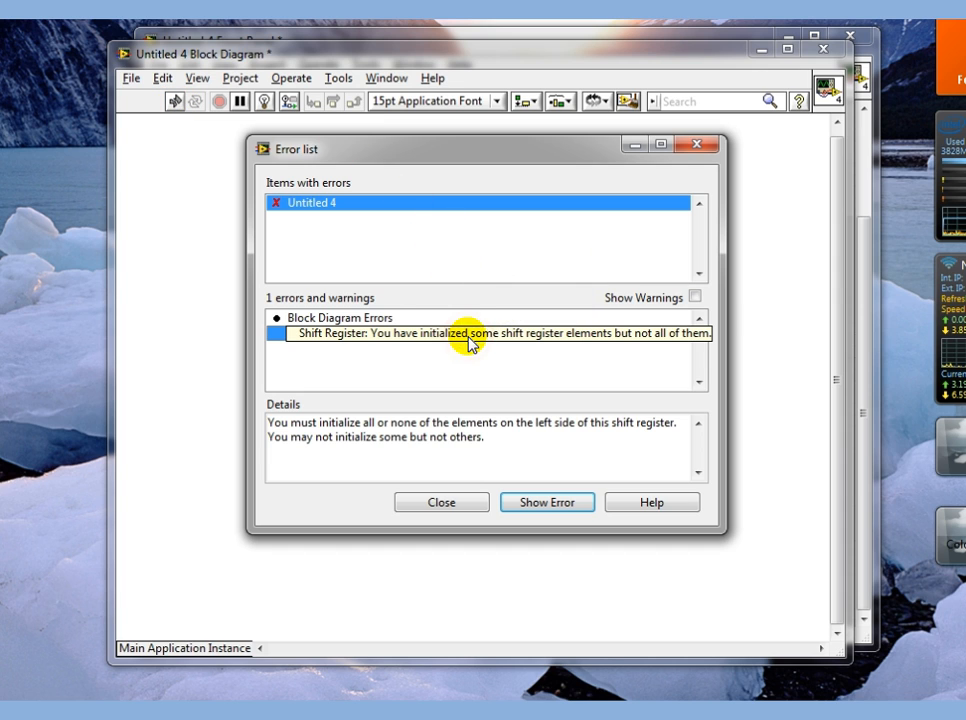
{"action": "left_click", "coordinate": [548, 502]}
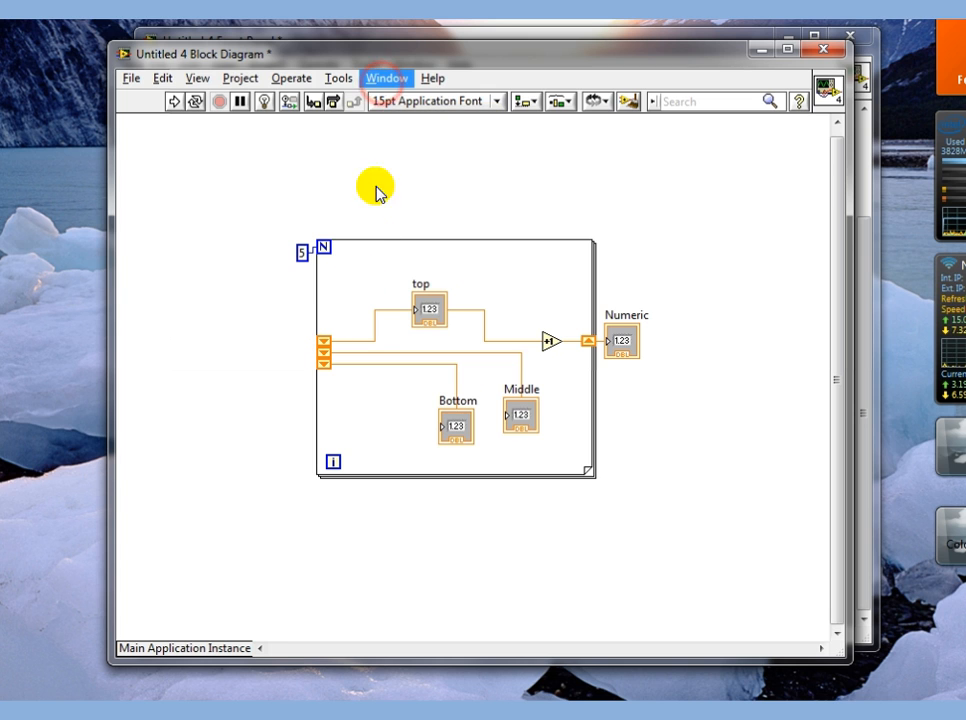
- Show the front panel and point out top reading 4 and Middle reading 3
{"action": "left_click", "coordinate": [386, 78]}
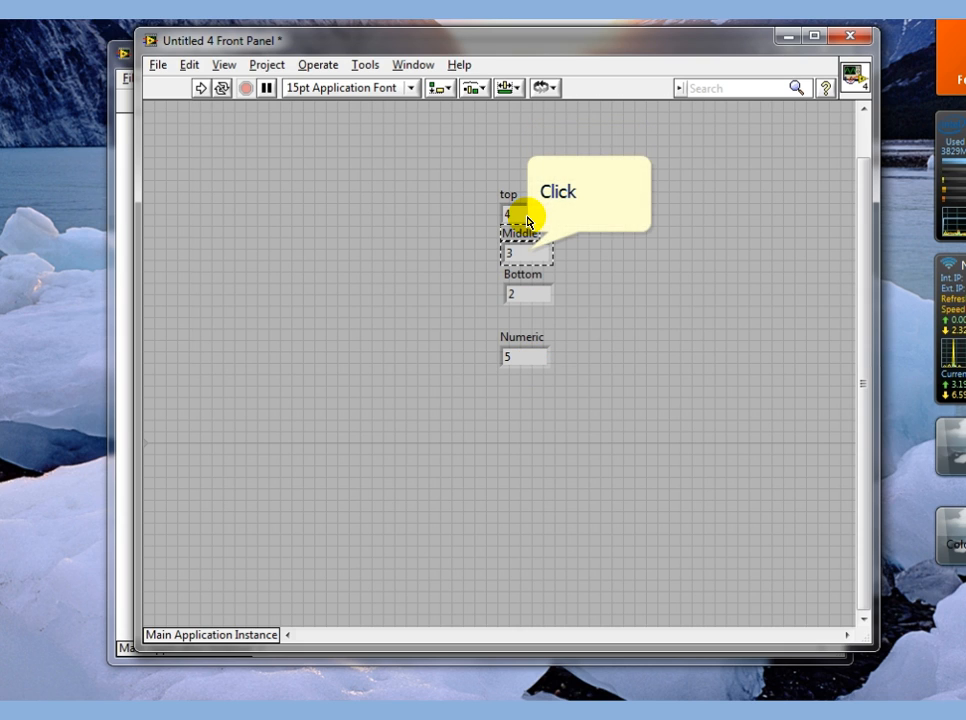
{"action": "left_click", "coordinate": [528, 252]}
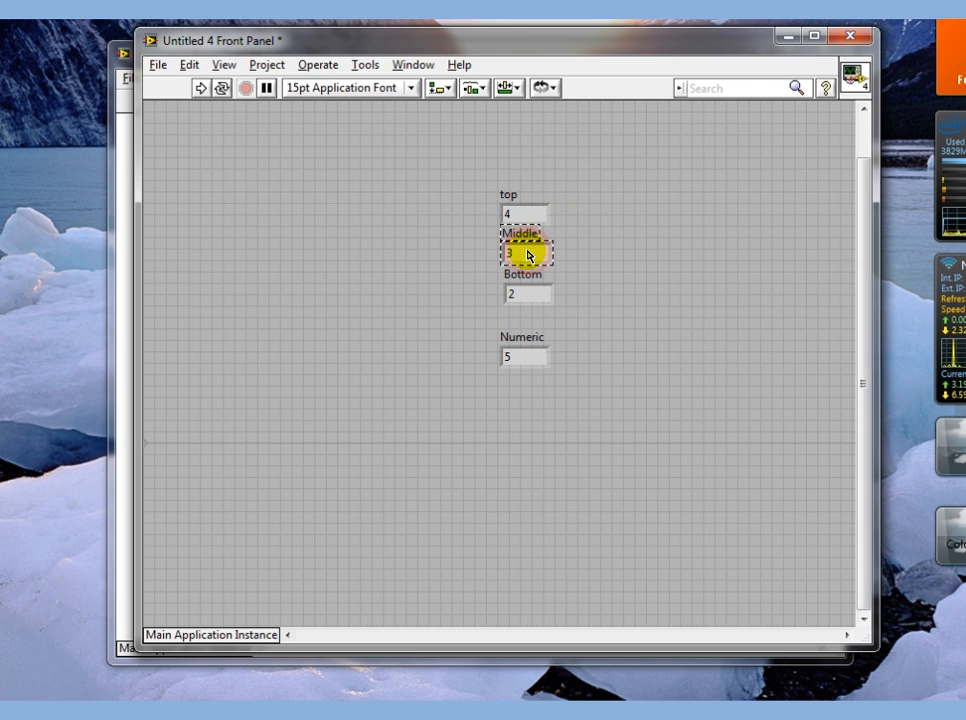
{"action": "left_click", "coordinate": [528, 296]}
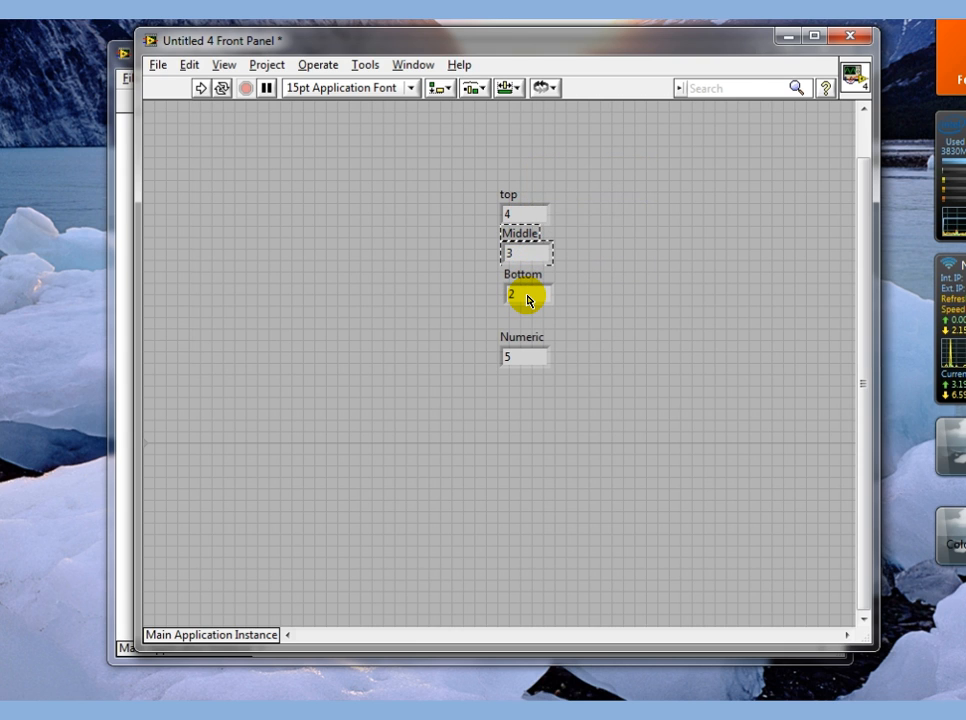